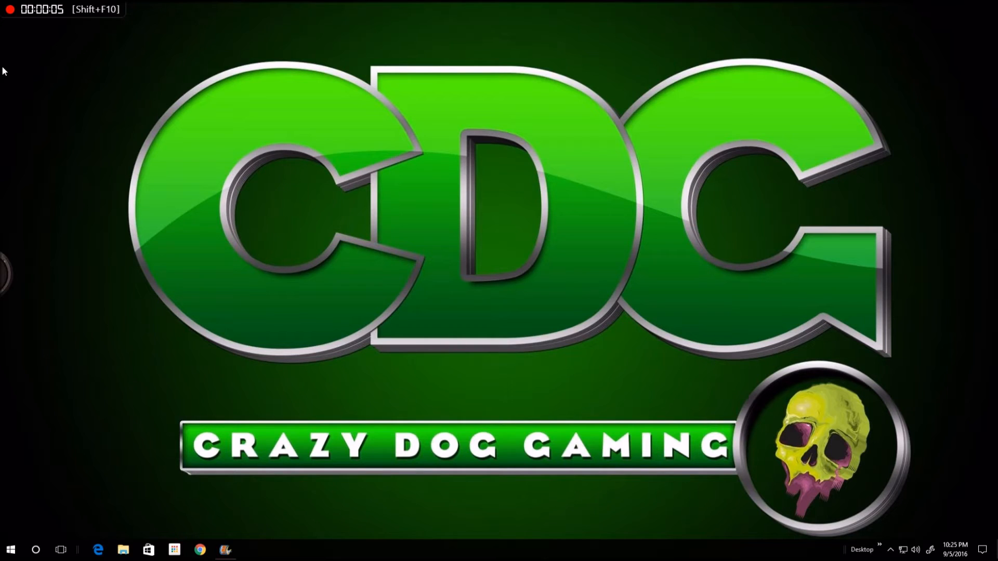
pyautogui.moveTo(96, 375)
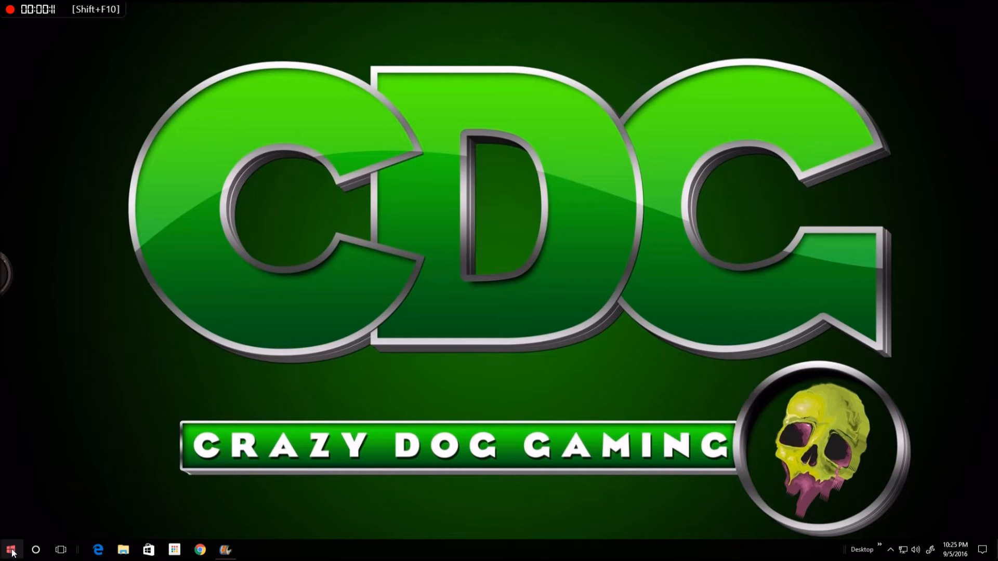
# Bring up the Start menu and scroll its tiles down to the Games group.
pyautogui.click(10, 549)
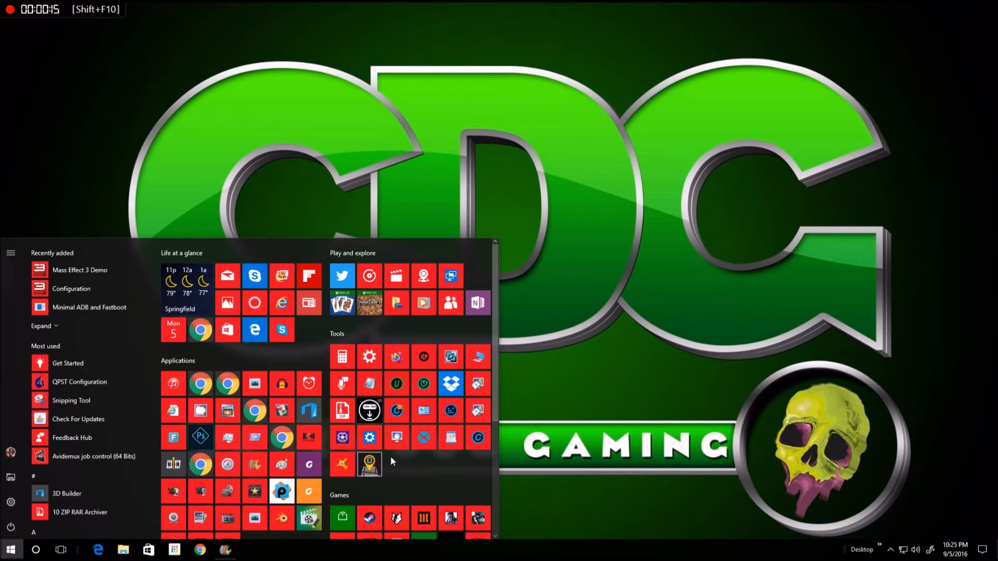
pyautogui.moveTo(401, 467)
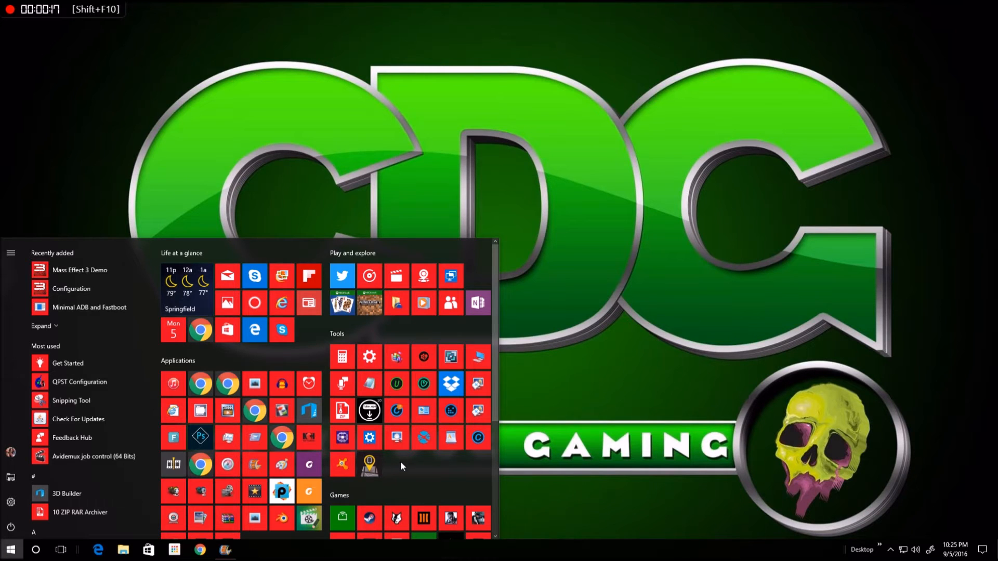
pyautogui.scroll(-3)
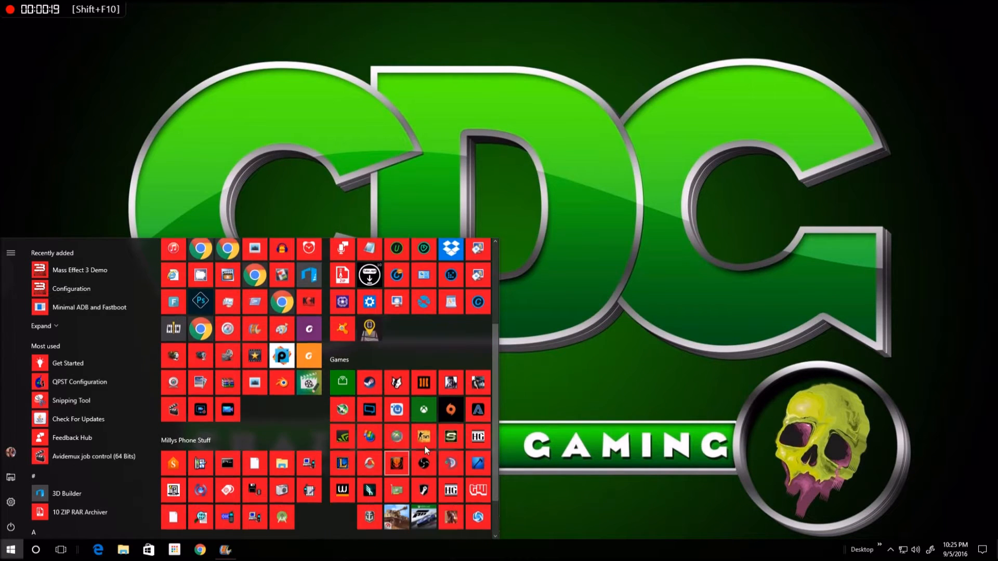
pyautogui.moveTo(423, 410)
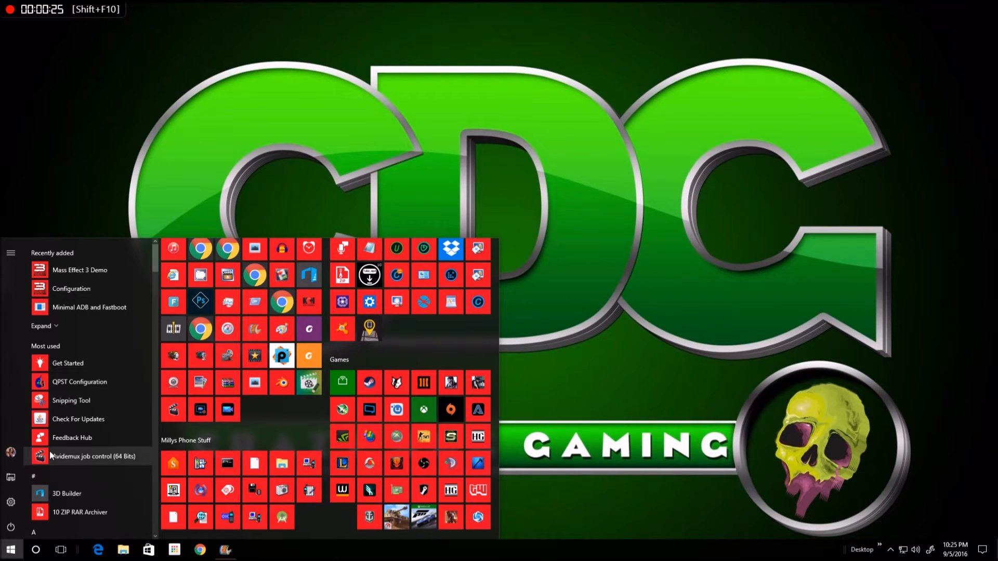
pyautogui.scroll(-3)
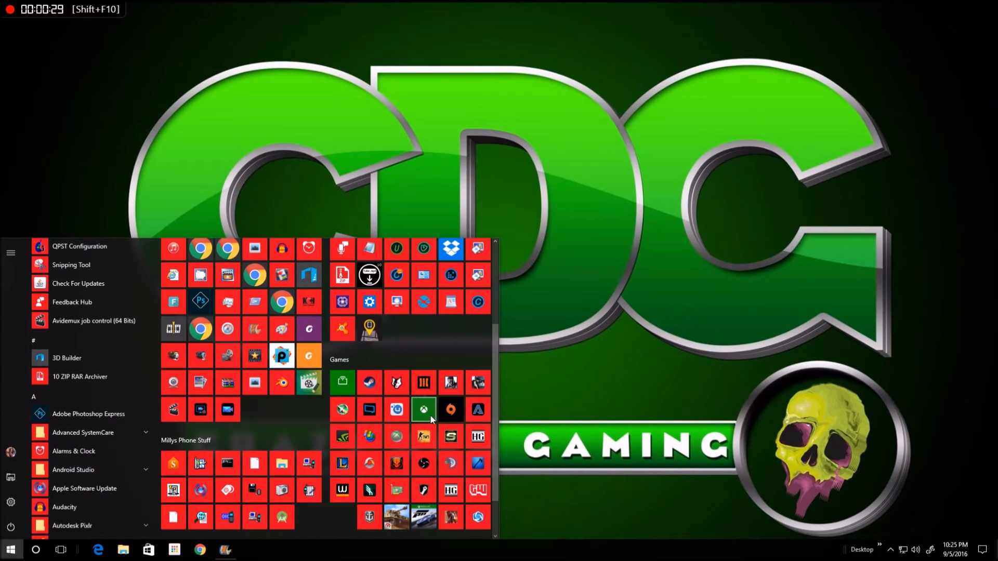
pyautogui.moveTo(423, 409)
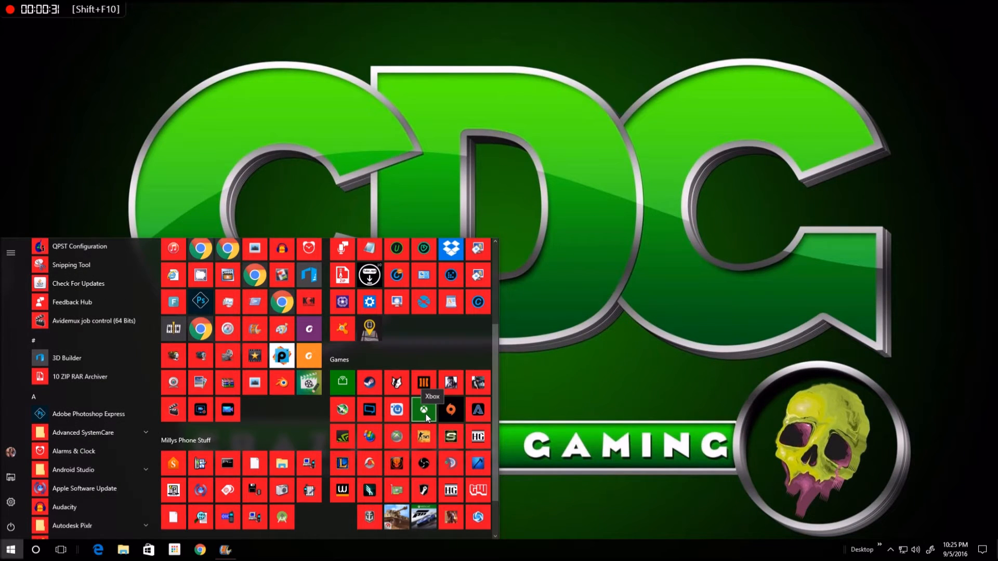
# Launch the Xbox app from the Games group tile, landing on its home page.
pyautogui.click(423, 409)
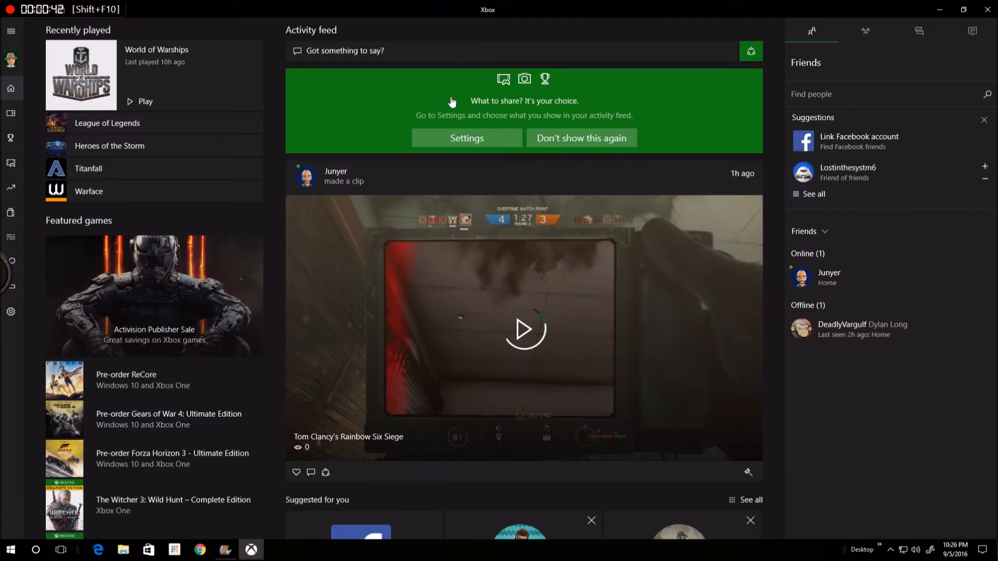
pyautogui.moveTo(501, 173)
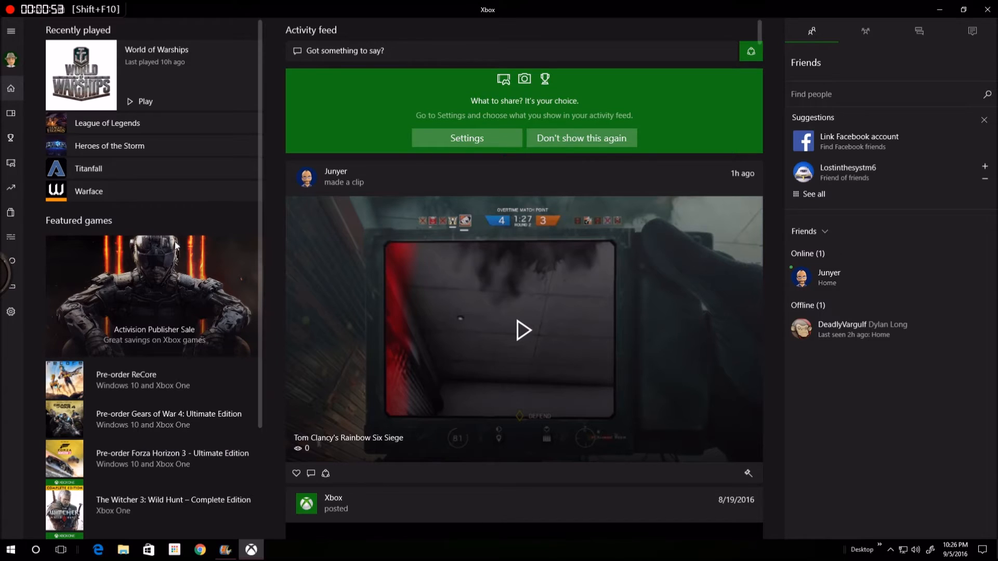
pyautogui.moveTo(11, 312)
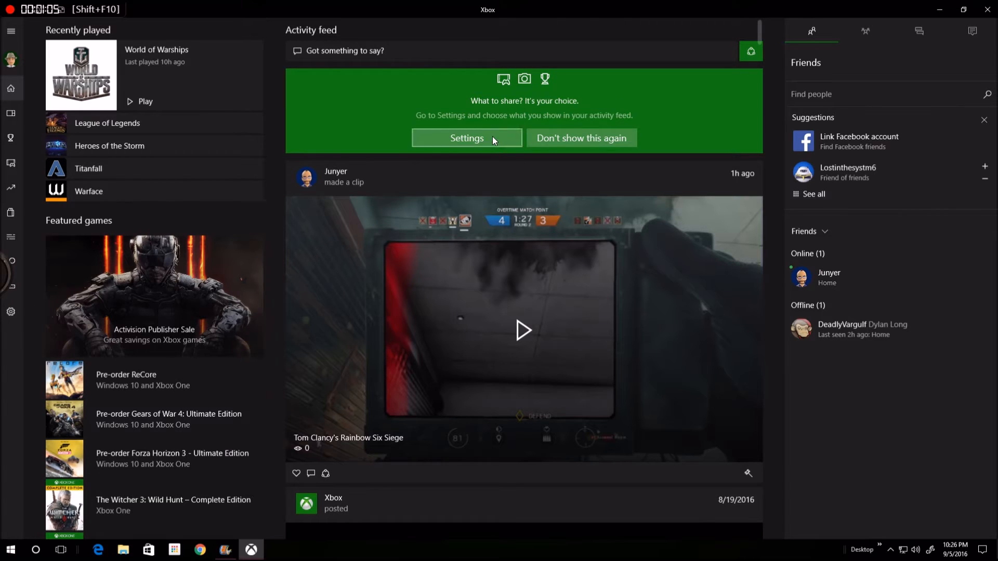
# Go to the Xbox app Settings from the 'What to share?' banner in the activity feed.
pyautogui.click(467, 138)
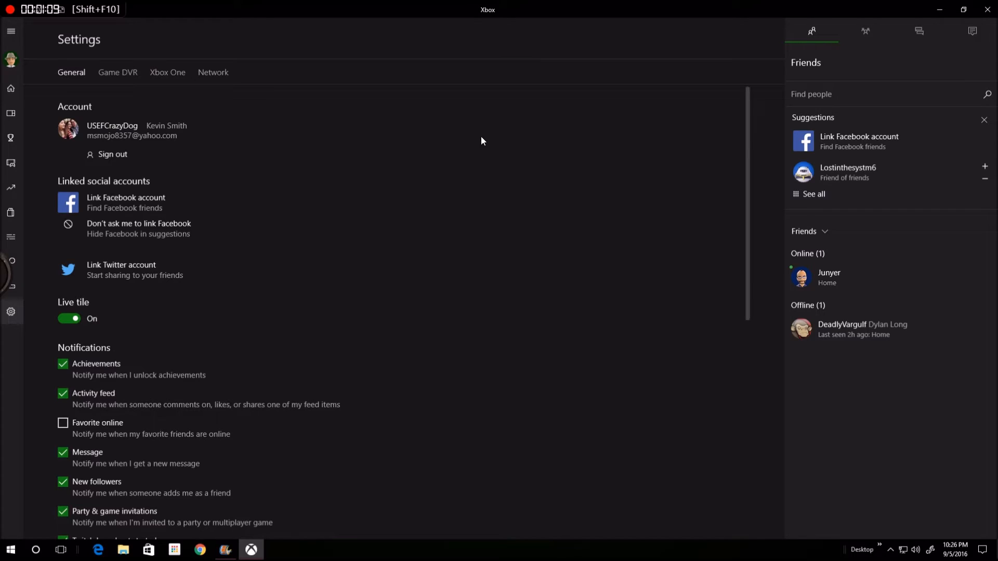
pyautogui.moveTo(118, 72)
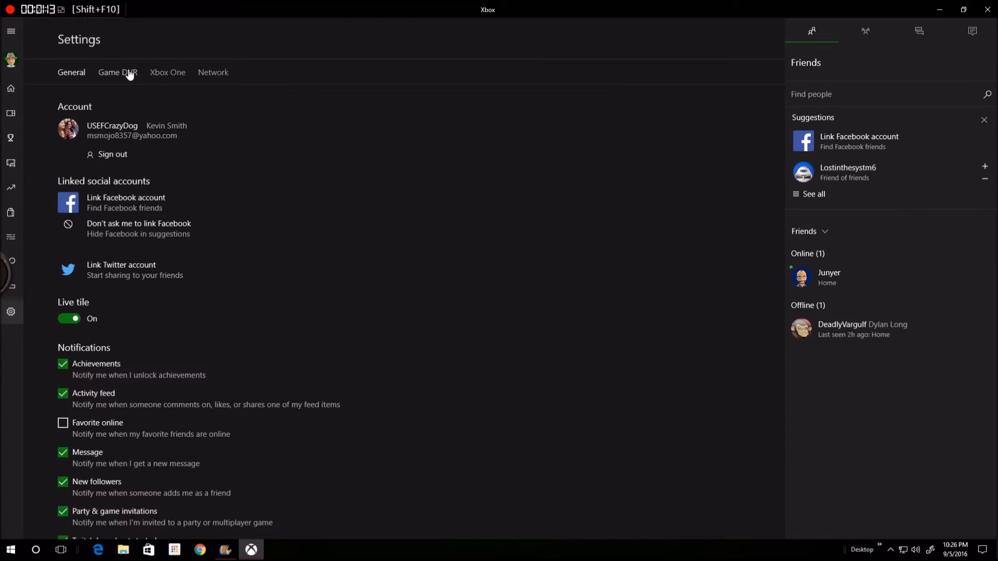
# Switch Settings to the Game DVR section with recording, shortcuts and capture options.
pyautogui.click(117, 72)
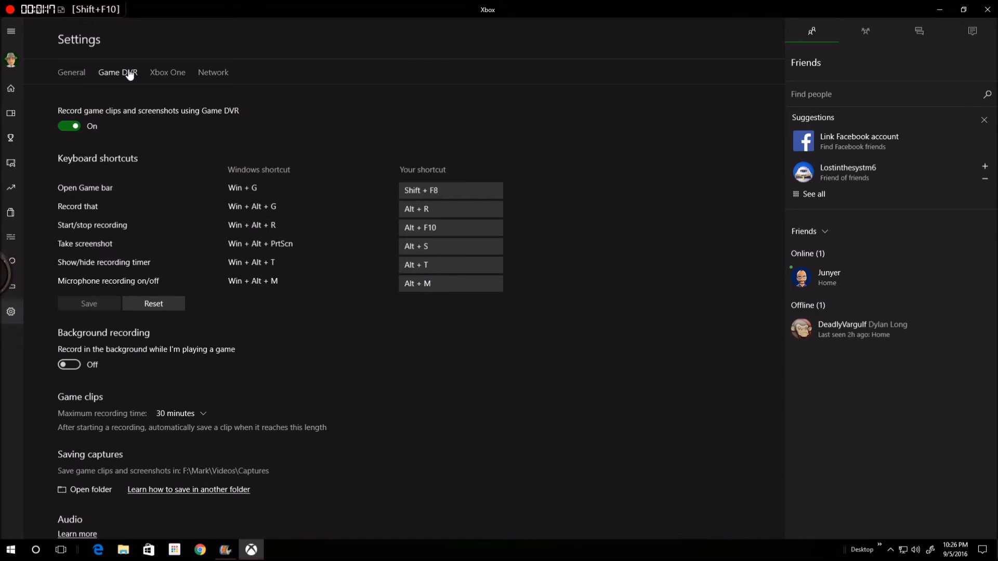
pyautogui.moveTo(832, 213)
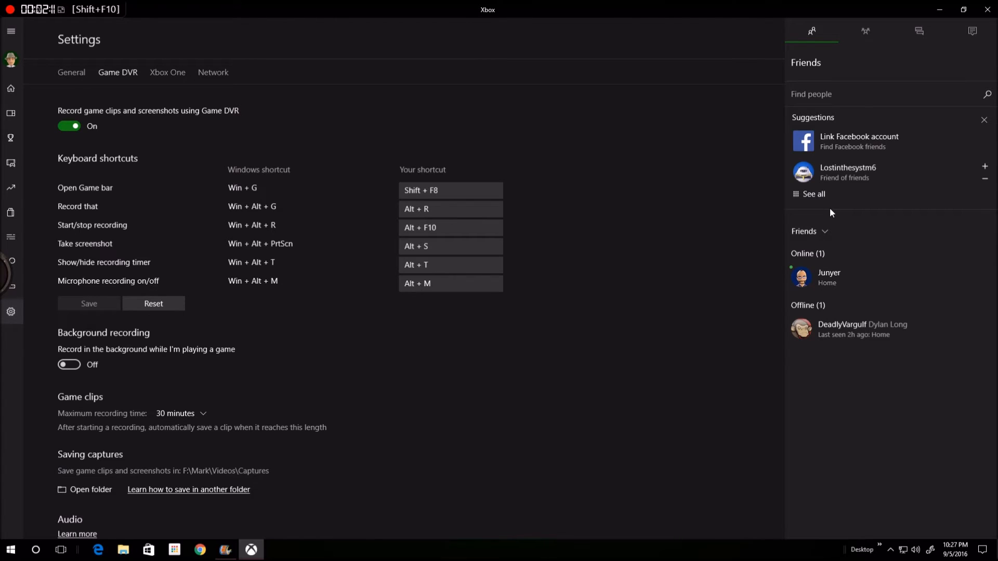
pyautogui.moveTo(807, 229)
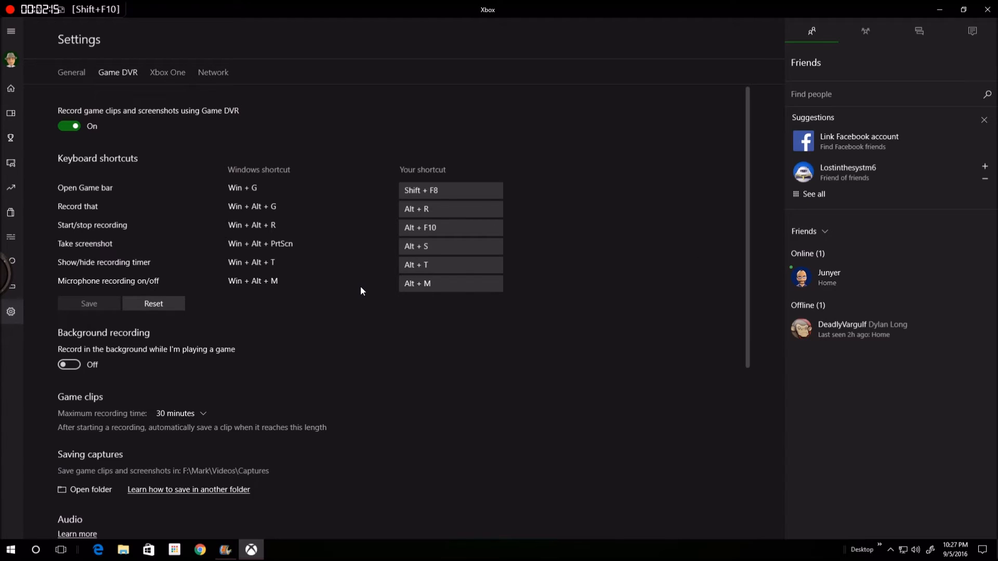
pyautogui.moveTo(350, 303)
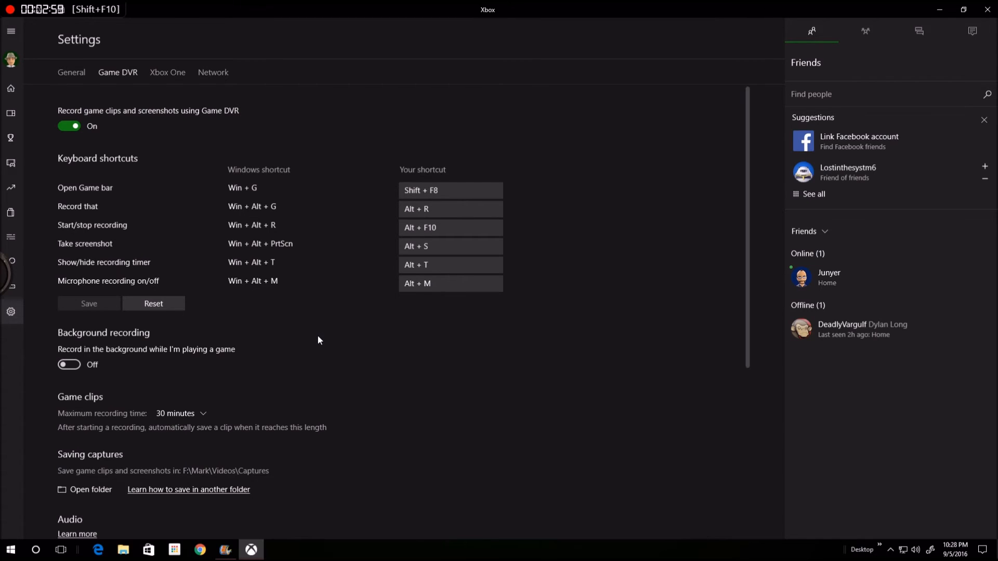
pyautogui.scroll(-3)
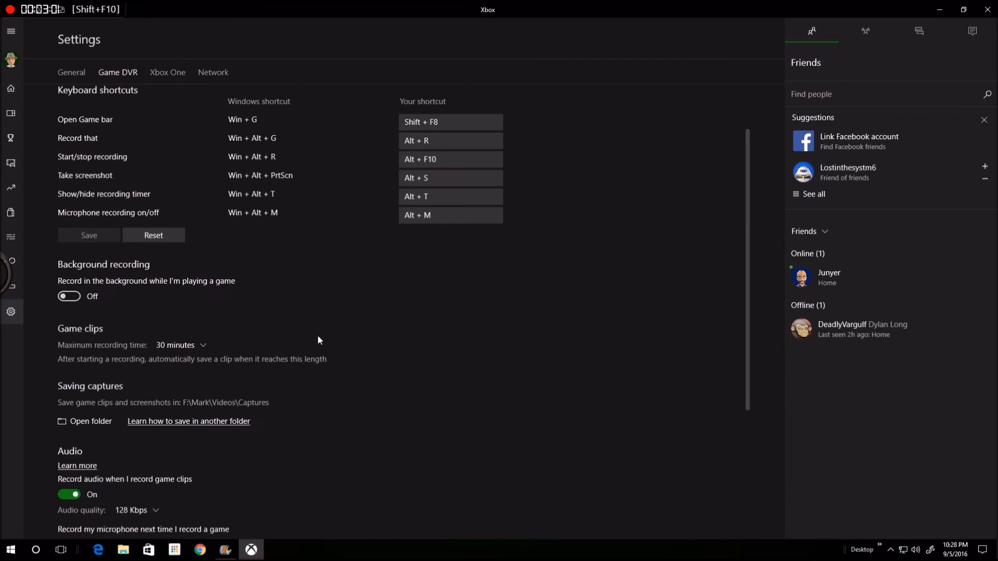
pyautogui.moveTo(286, 422)
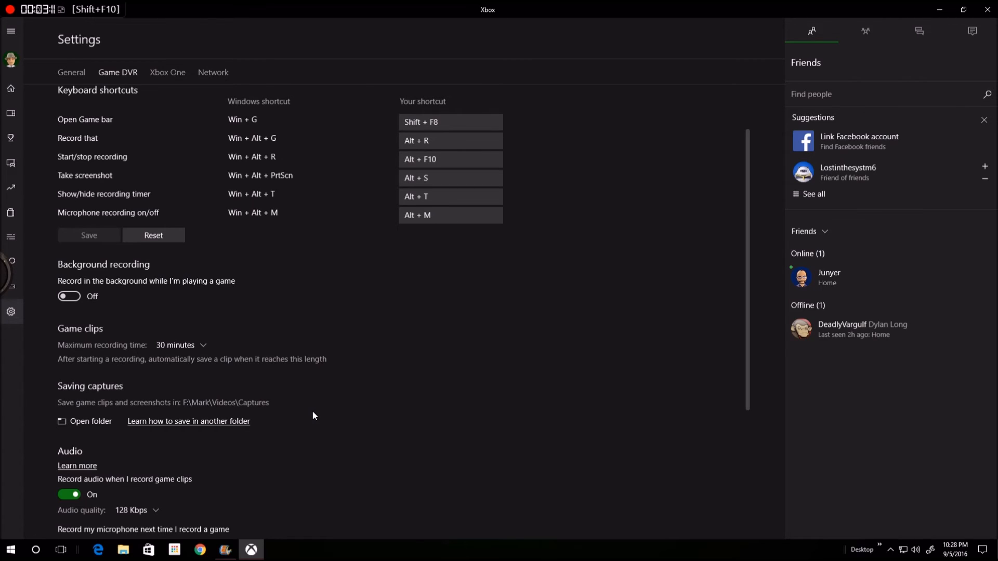
pyautogui.moveTo(309, 415)
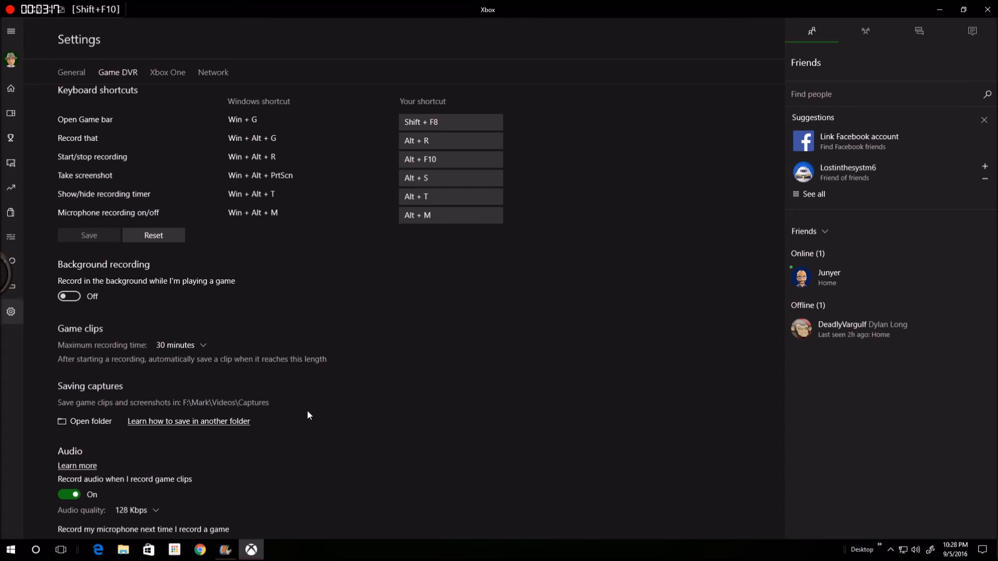
pyautogui.scroll(-3)
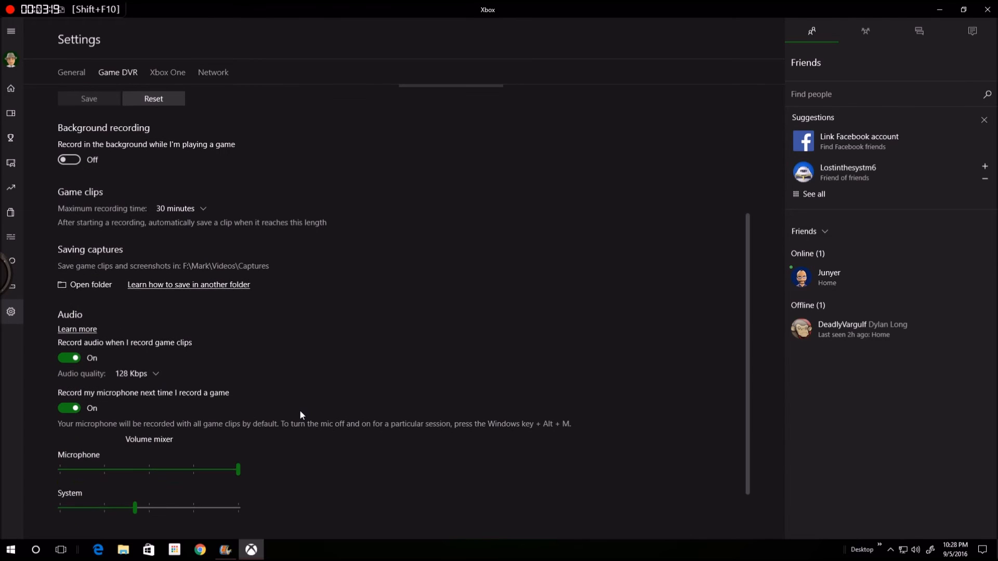
pyautogui.moveTo(277, 452)
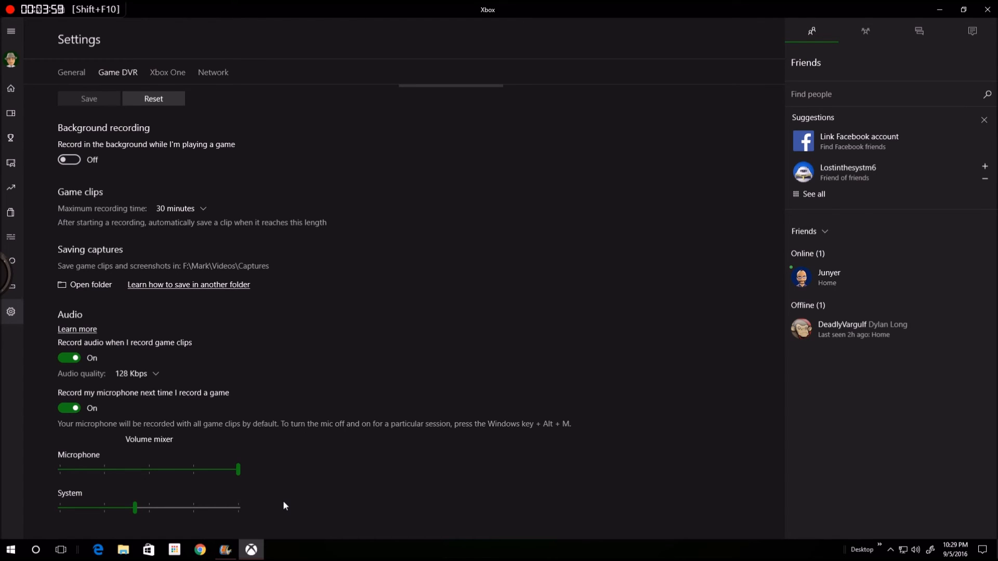
pyautogui.scroll(-3)
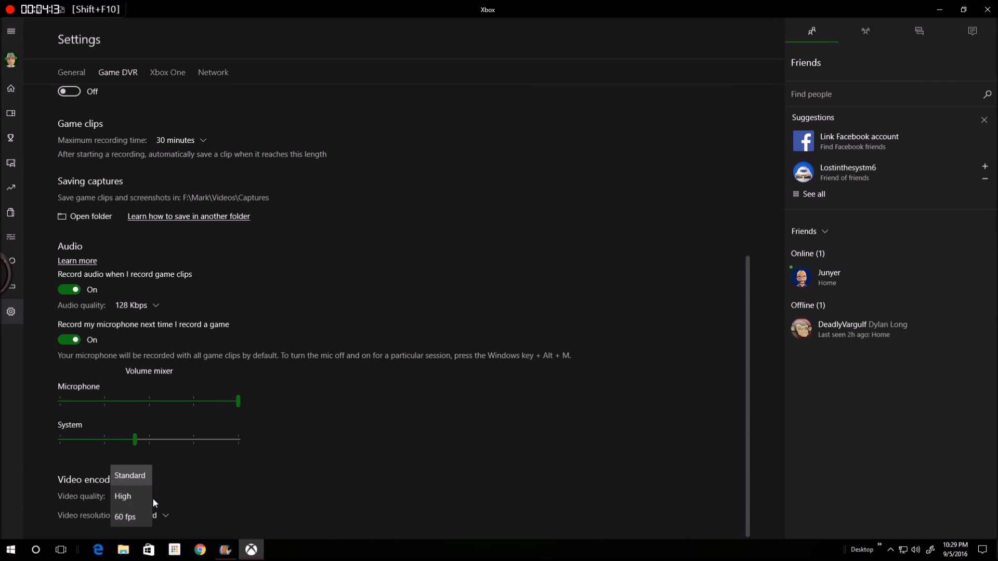
pyautogui.moveTo(210, 509)
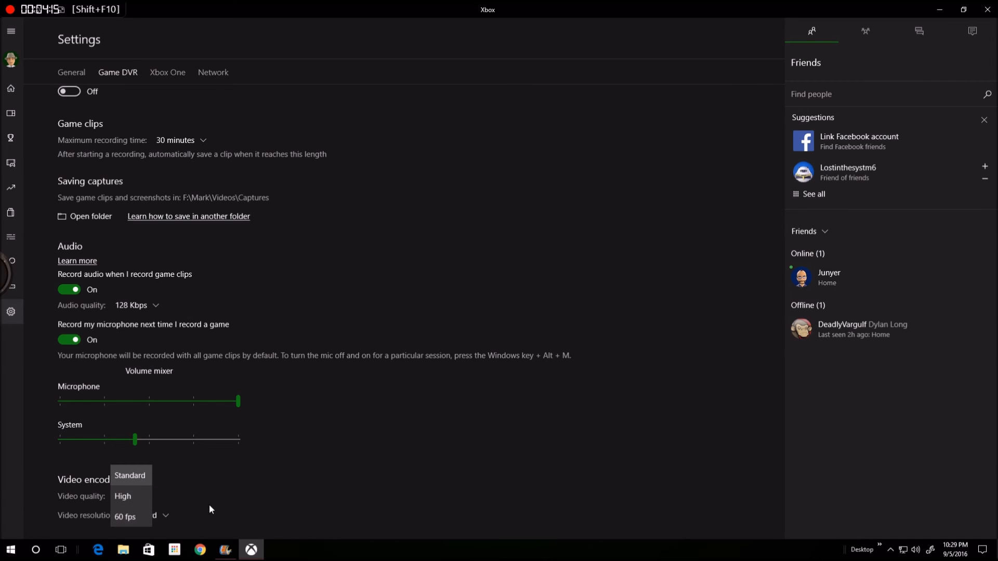
pyautogui.click(129, 475)
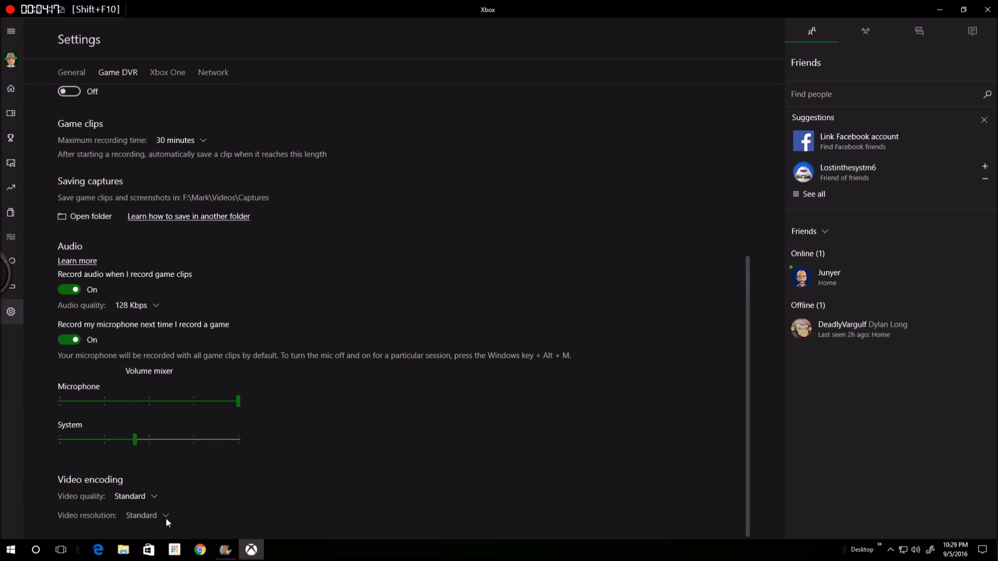
pyautogui.click(136, 496)
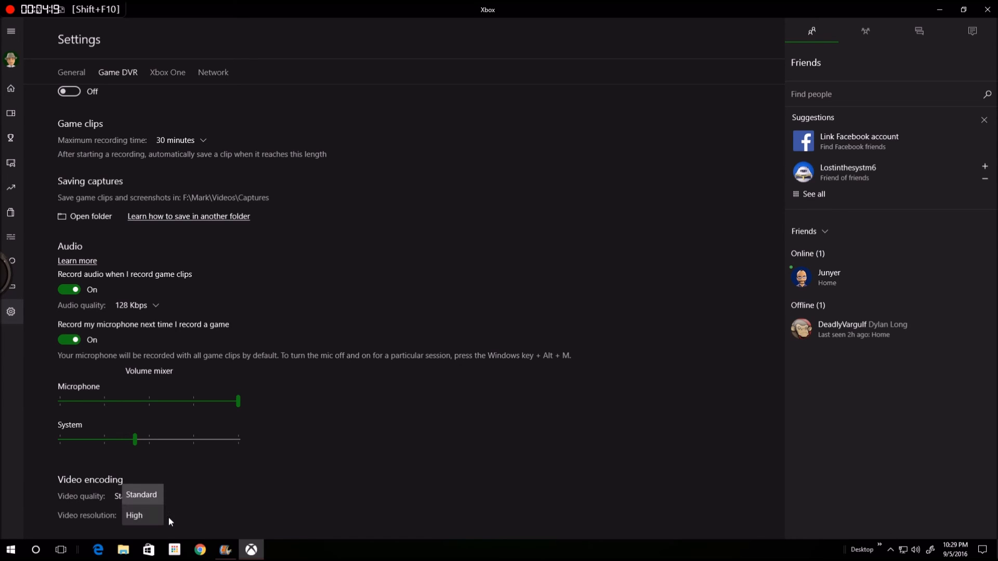
pyautogui.click(140, 495)
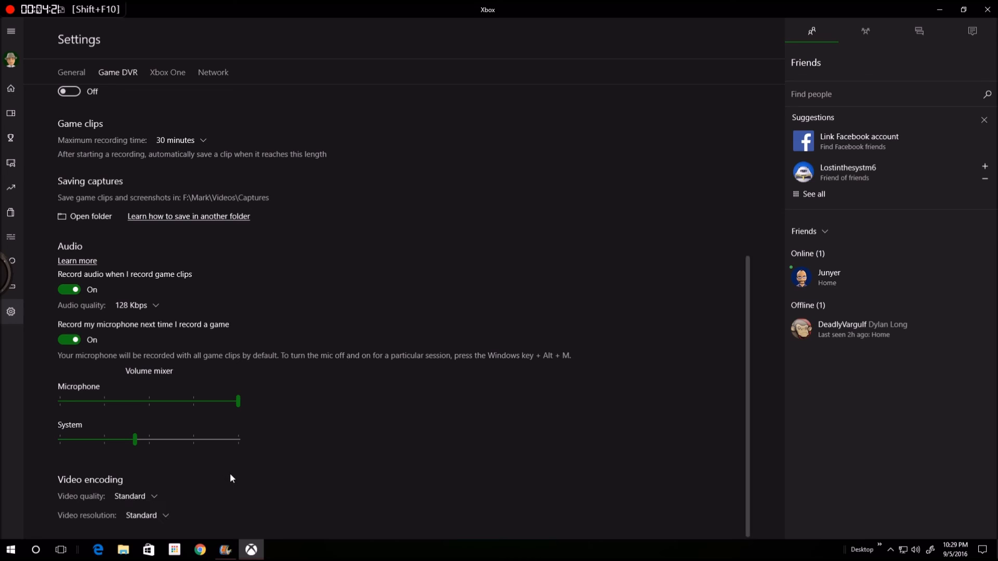
pyautogui.moveTo(222, 478)
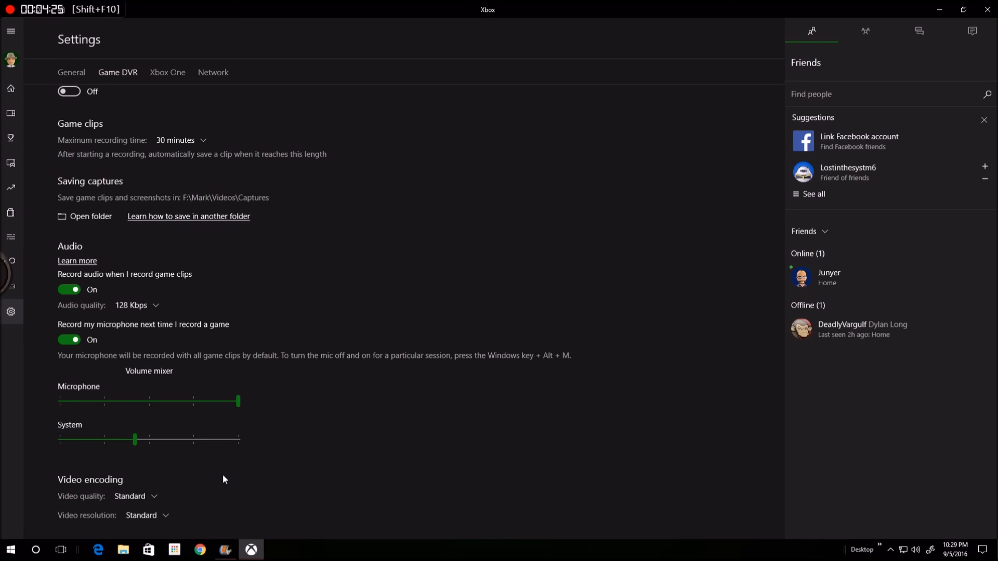
pyautogui.moveTo(257, 531)
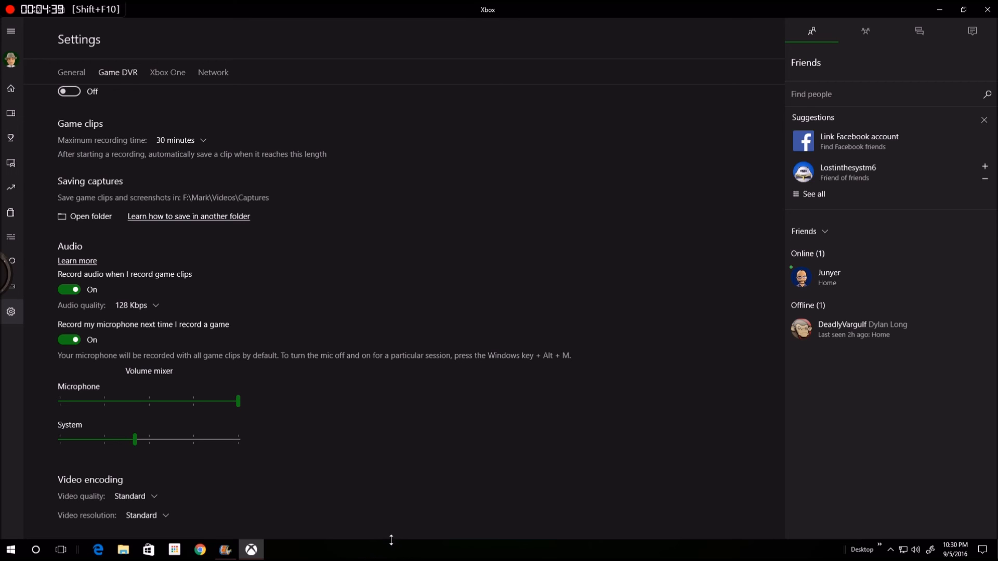
pyautogui.scroll(3)
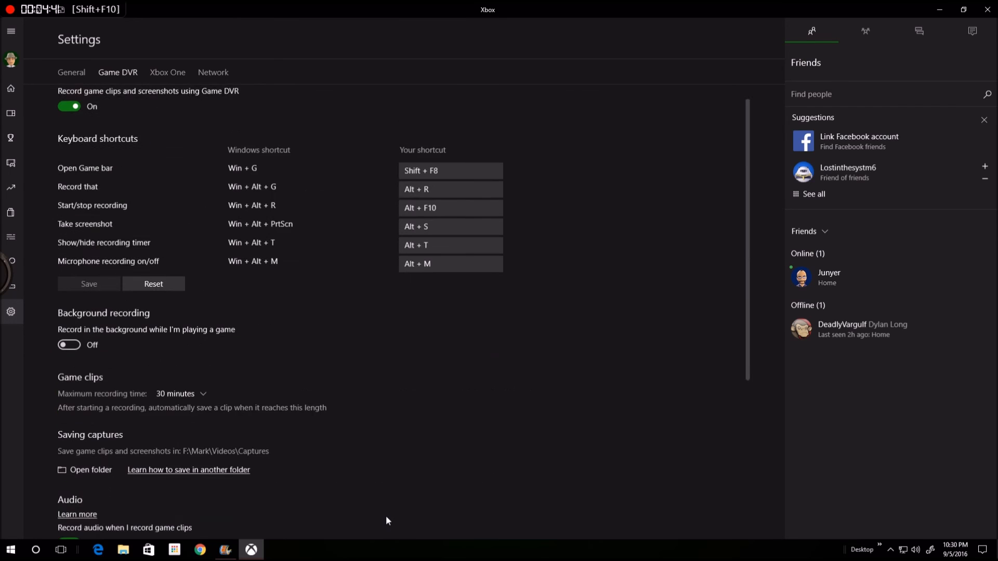
pyautogui.scroll(3)
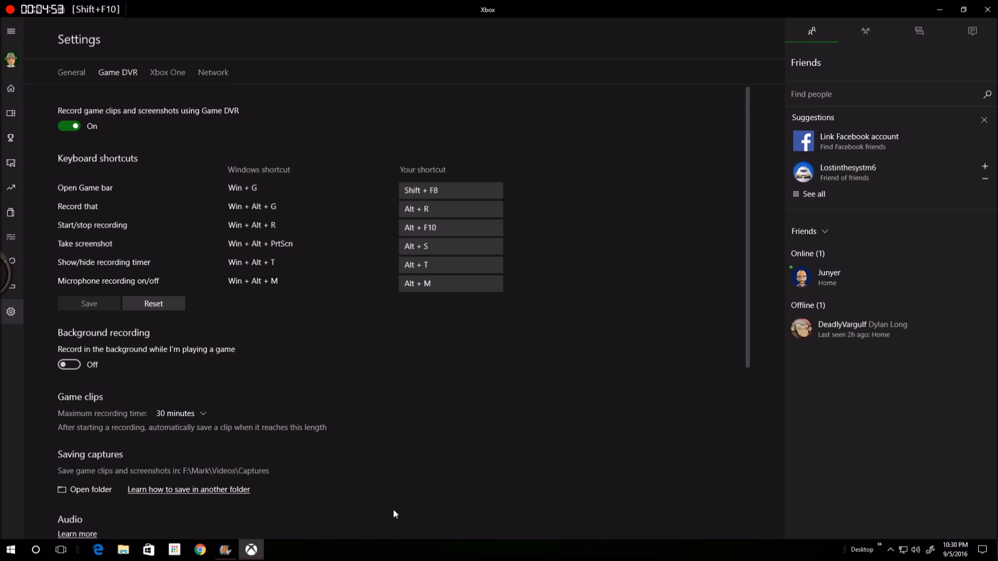
pyautogui.moveTo(546, 227)
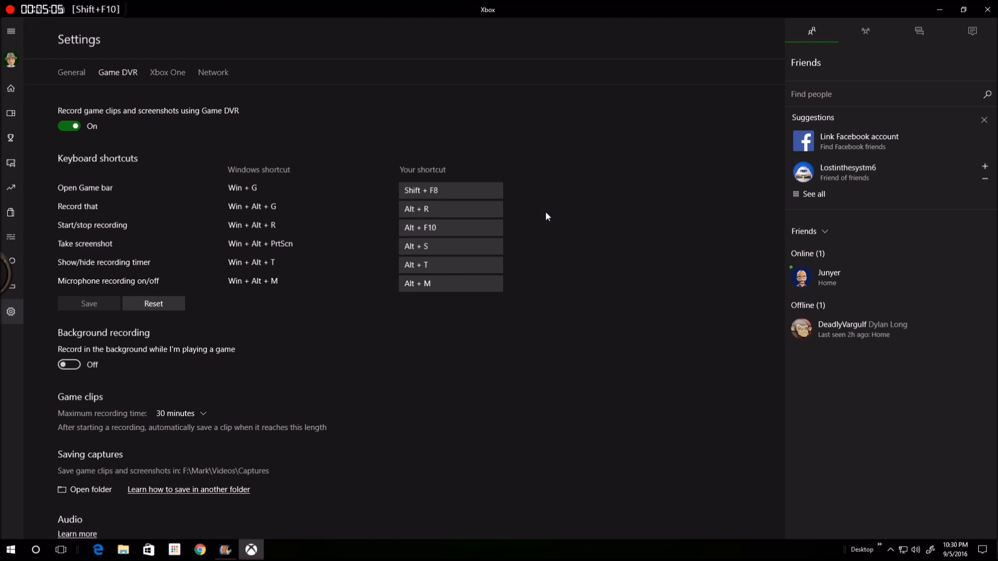
pyautogui.moveTo(606, 200)
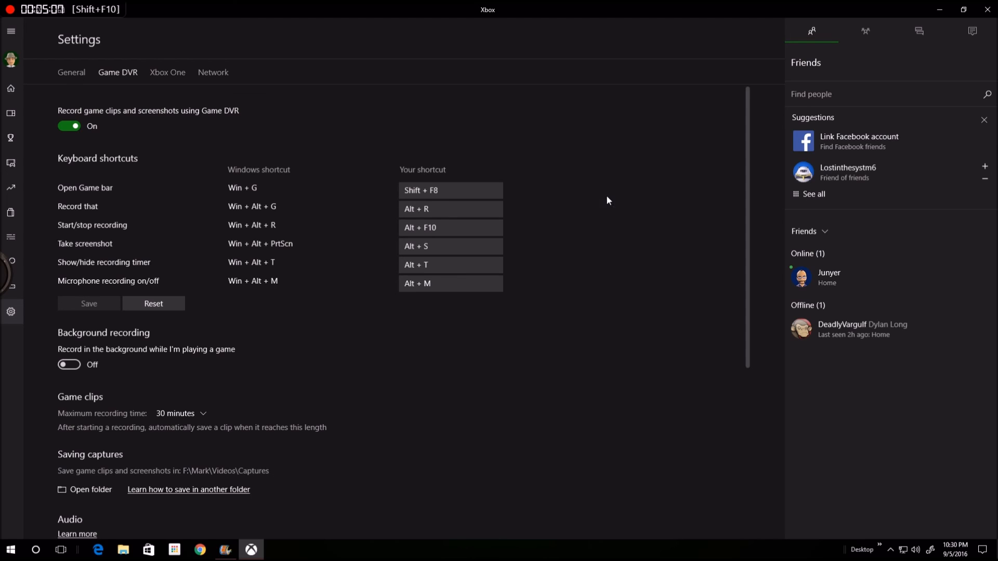